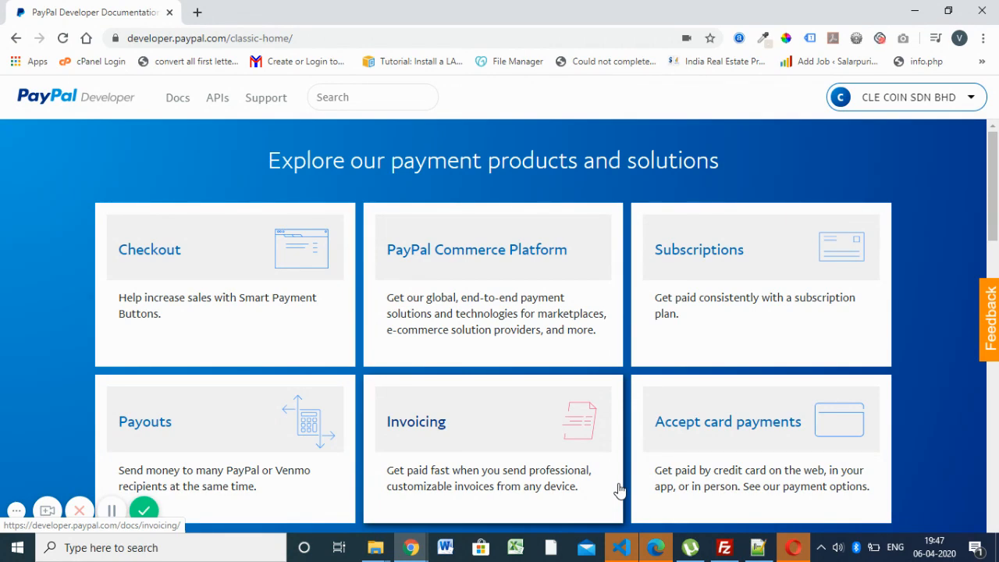
pyautogui.moveTo(768, 412)
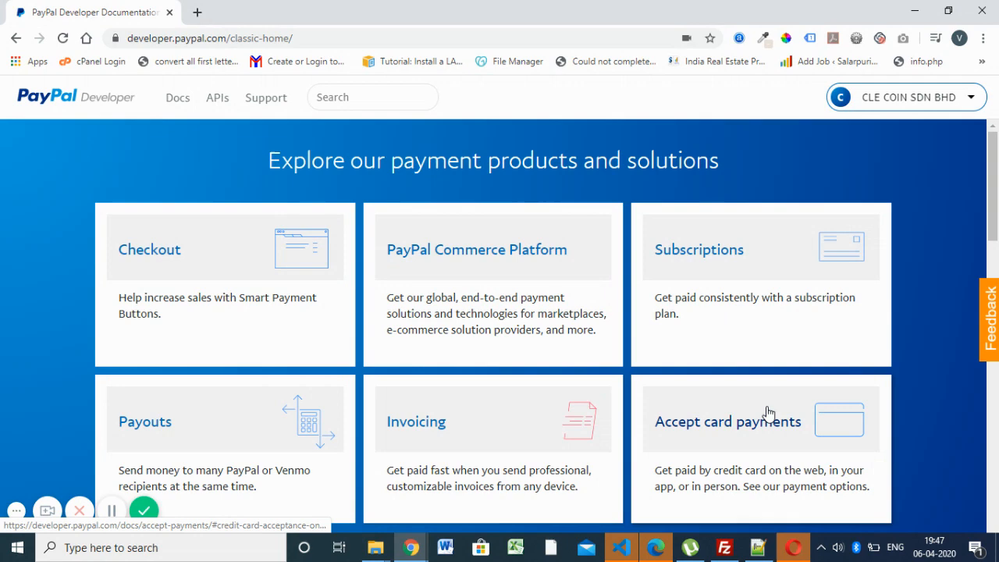
pyautogui.moveTo(748, 228)
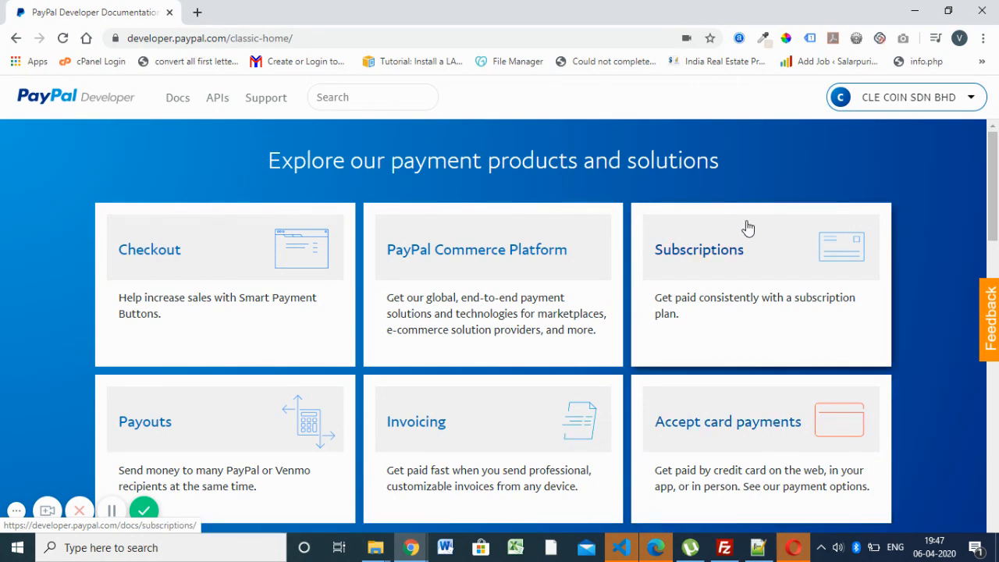
pyautogui.moveTo(742, 196)
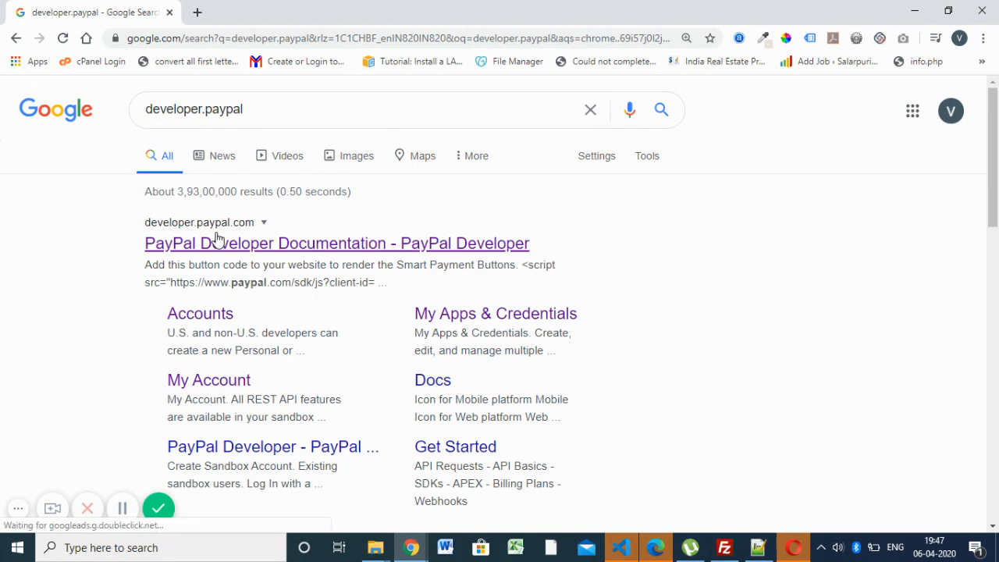
# - Go from the PayPal Developer documentation result to the dashboard's My Apps & Credentials page
pyautogui.click(347, 243)
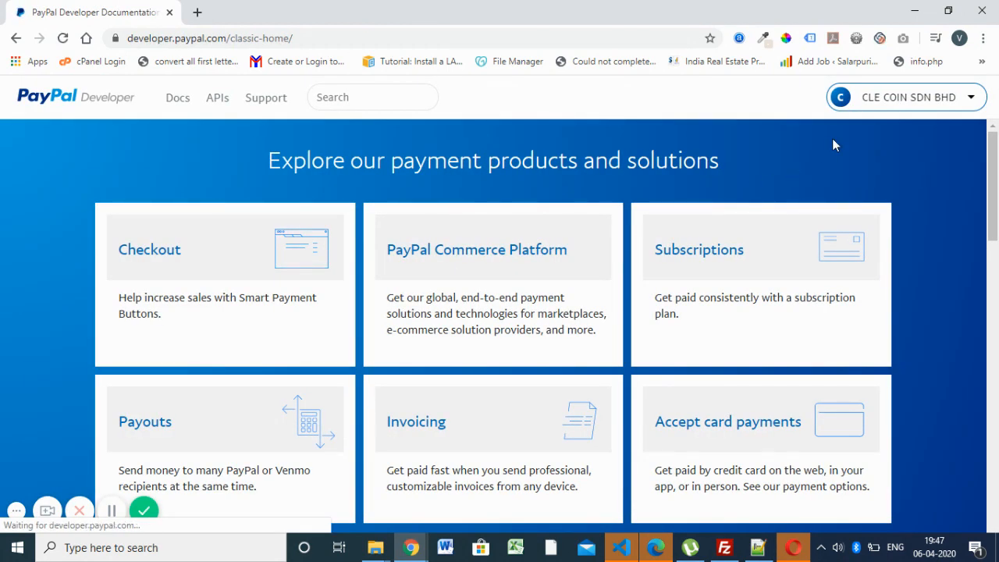
pyautogui.click(906, 97)
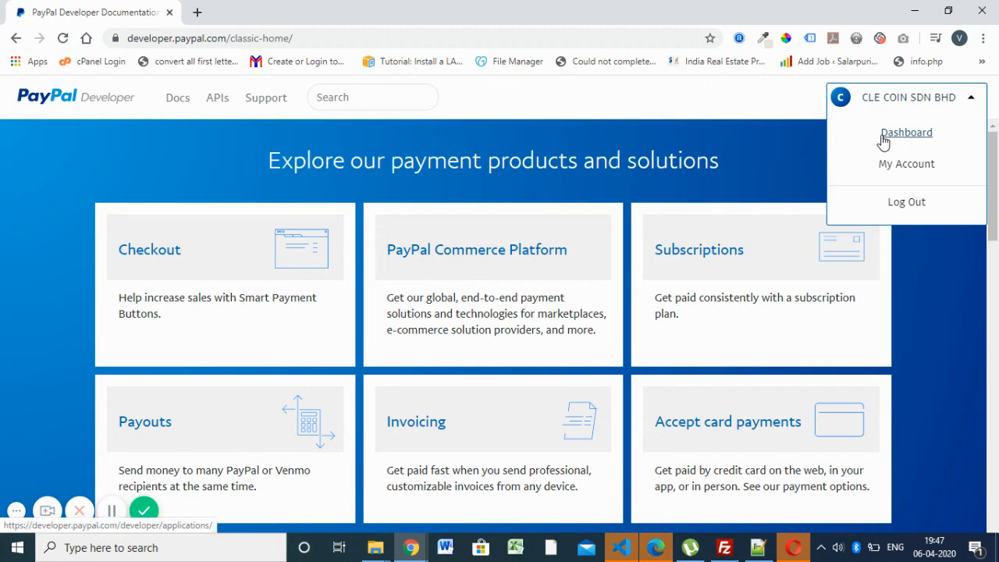
pyautogui.click(906, 131)
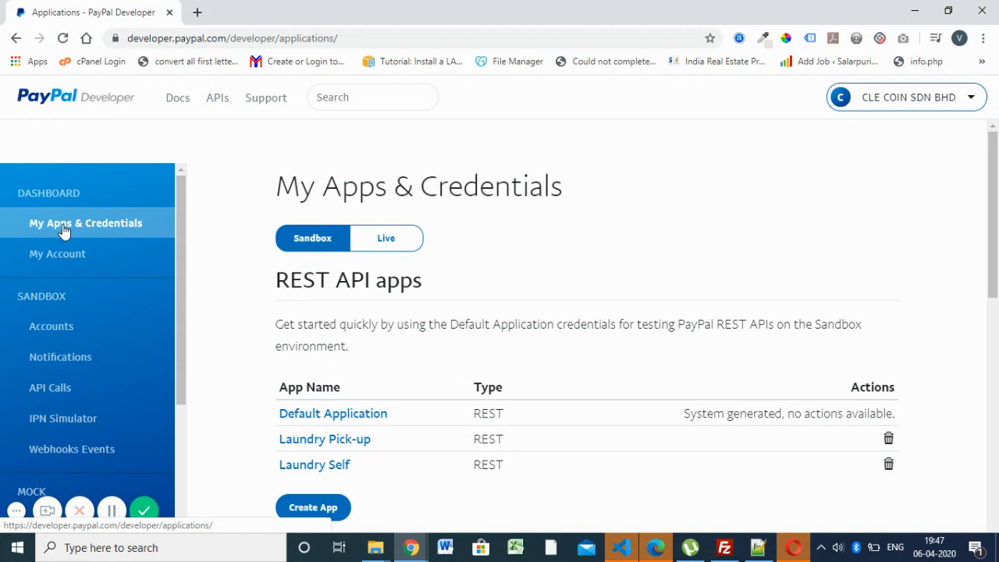
pyautogui.click(56, 253)
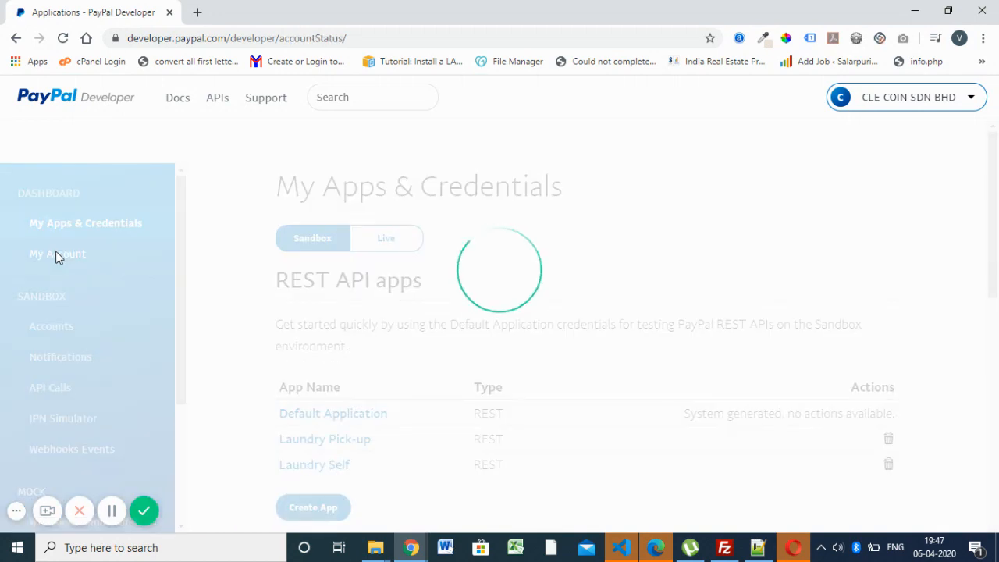
pyautogui.click(56, 253)
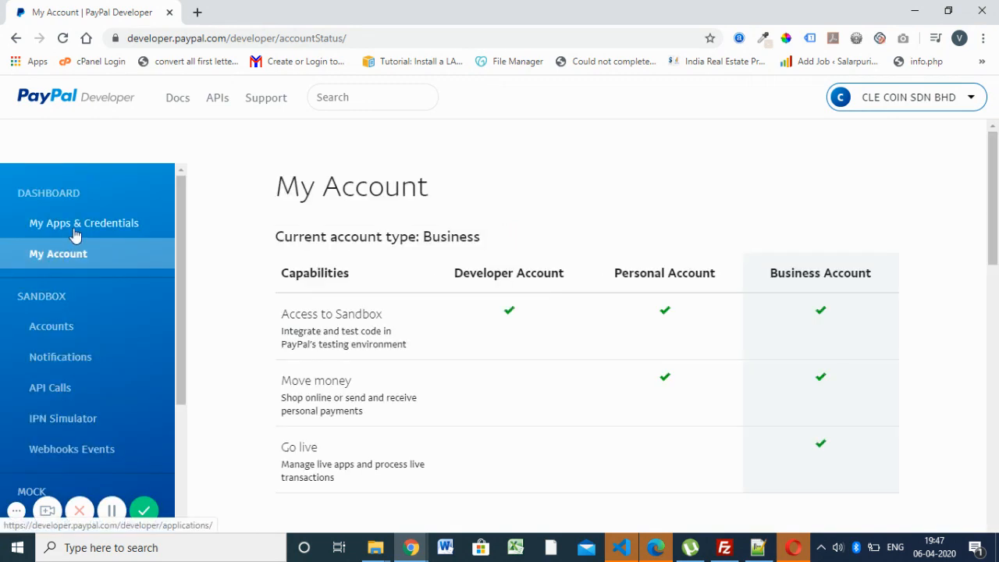
pyautogui.moveTo(82, 226)
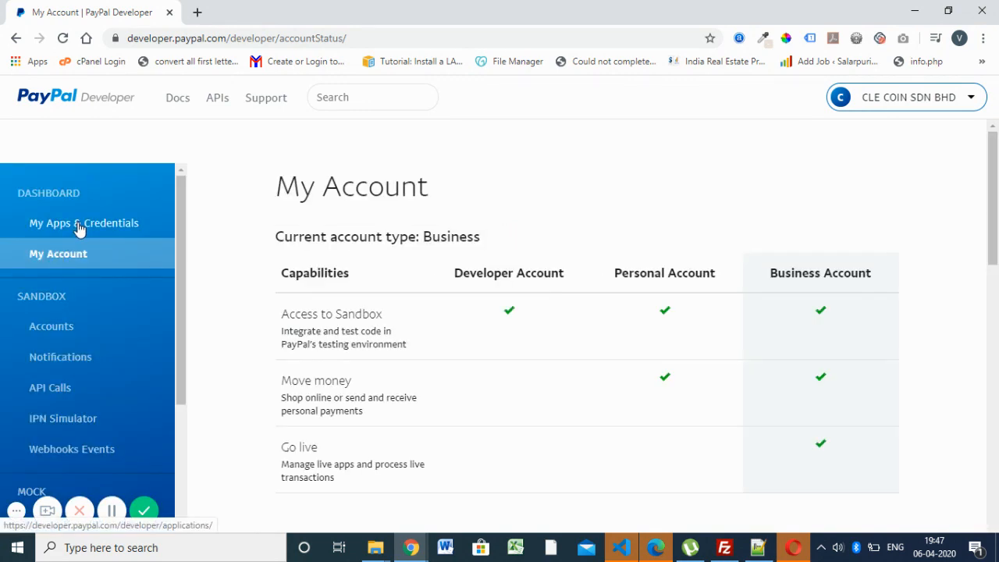
pyautogui.click(84, 222)
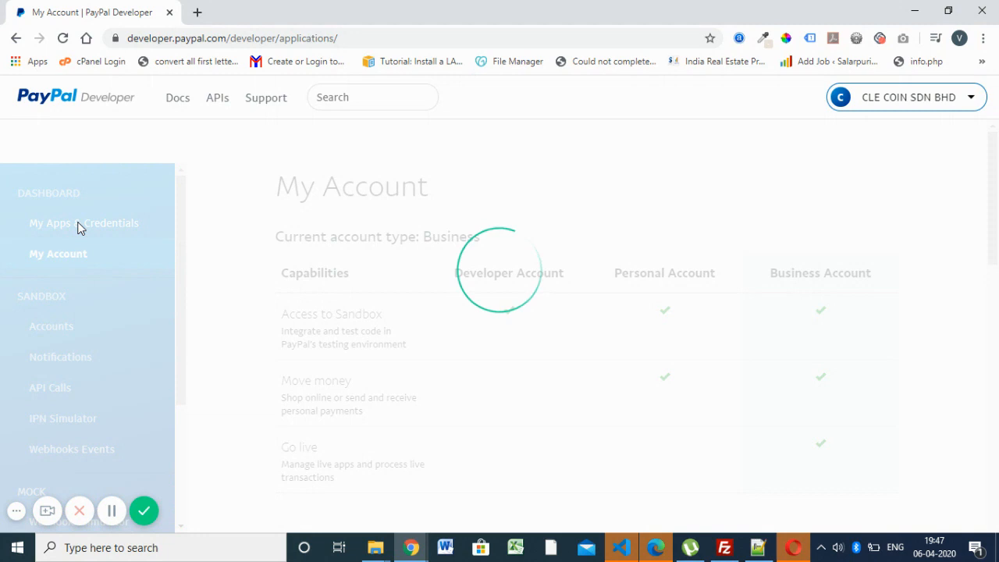
pyautogui.click(85, 222)
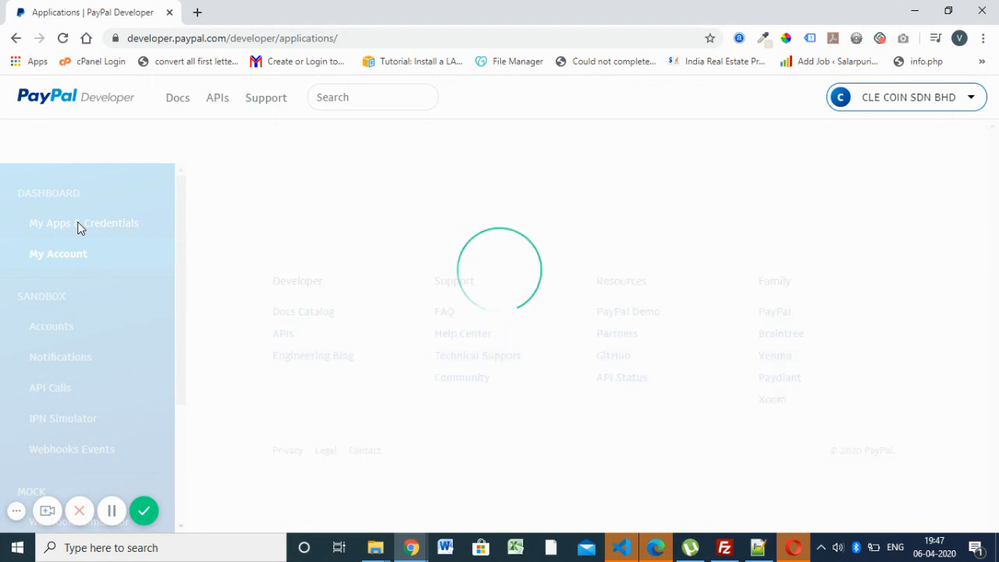
pyautogui.click(85, 221)
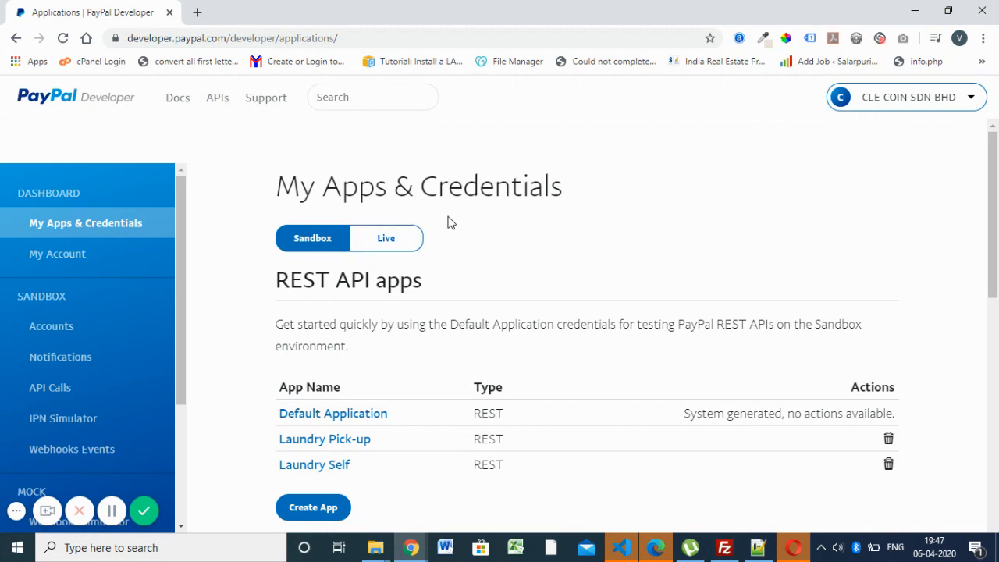
pyautogui.moveTo(471, 273)
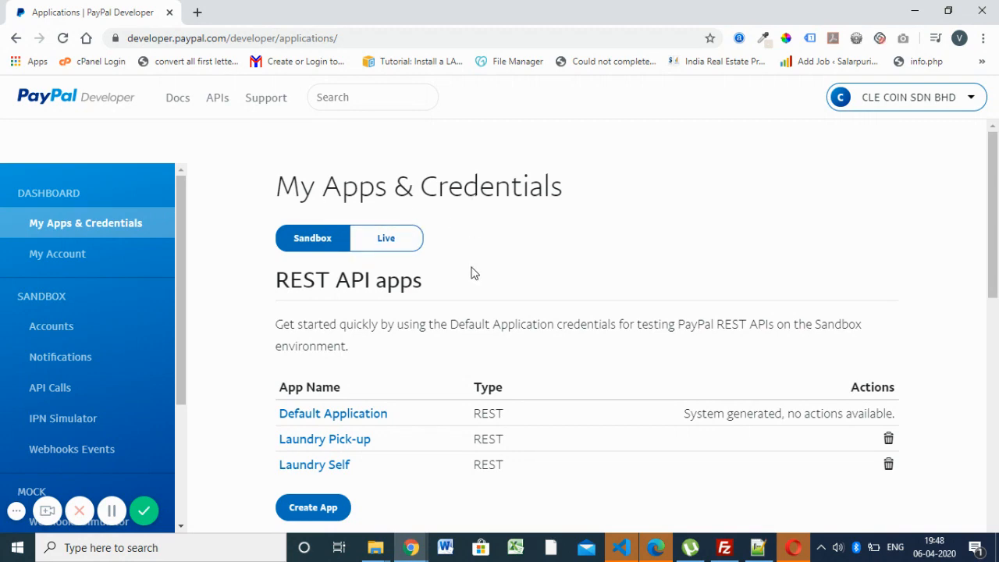
pyautogui.scroll(-3)
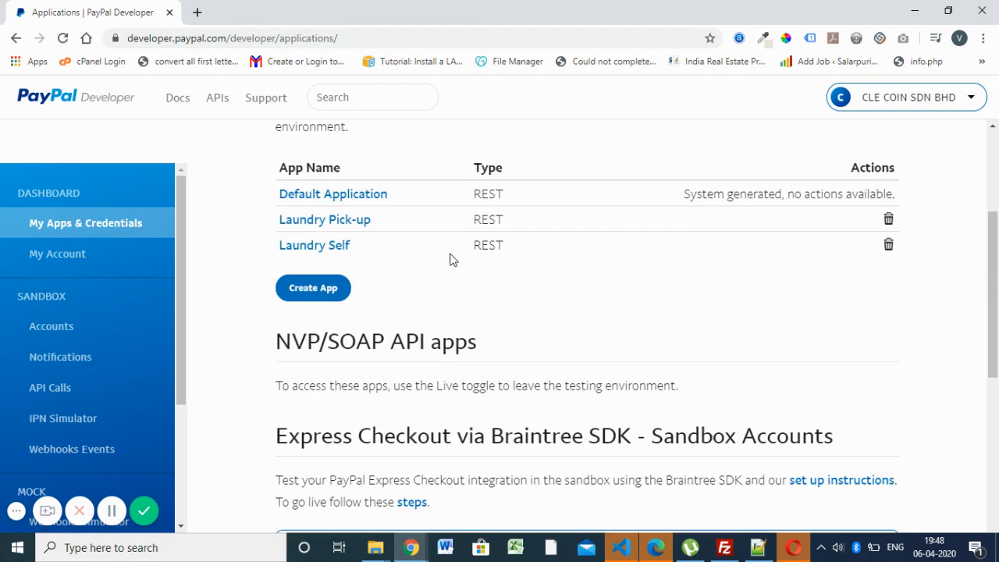
pyautogui.scroll(-3)
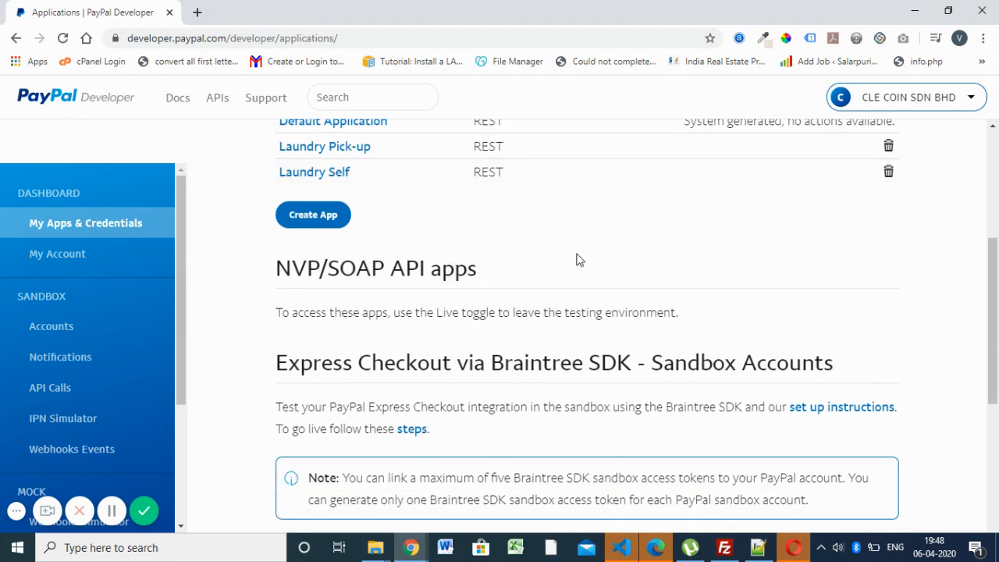
pyautogui.scroll(3)
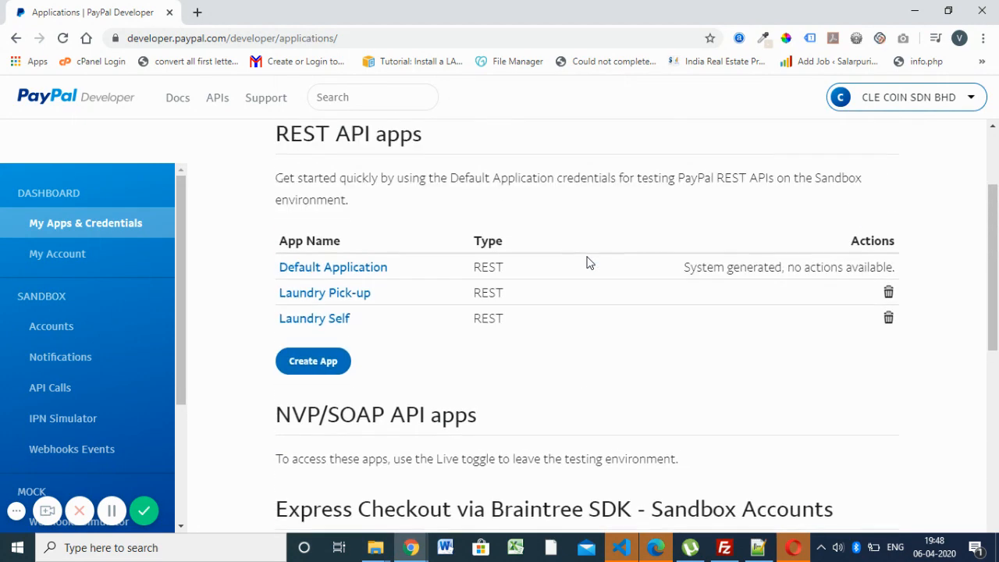
pyautogui.moveTo(315, 367)
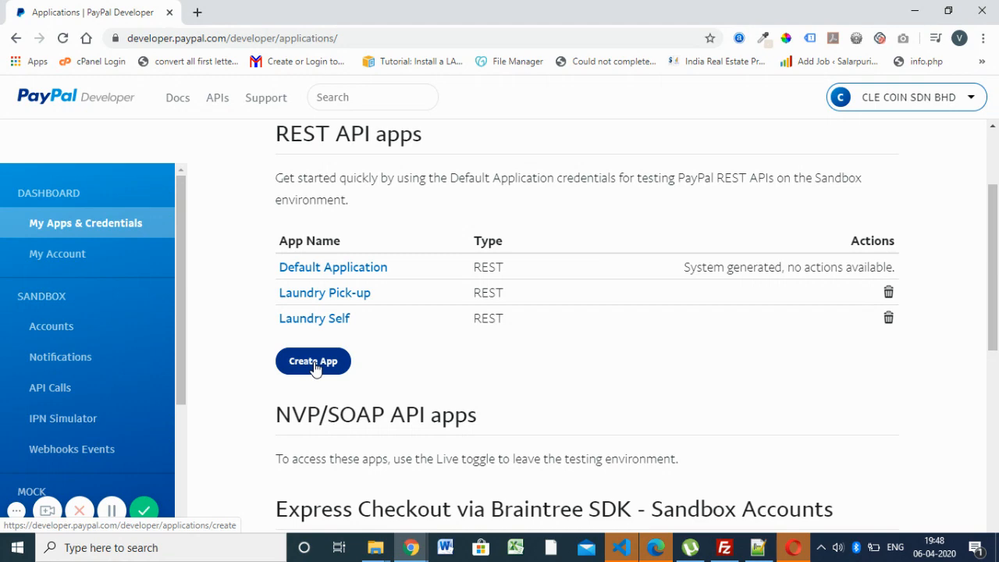
# - Start a new REST app and name it 'testingapp'
pyautogui.click(312, 361)
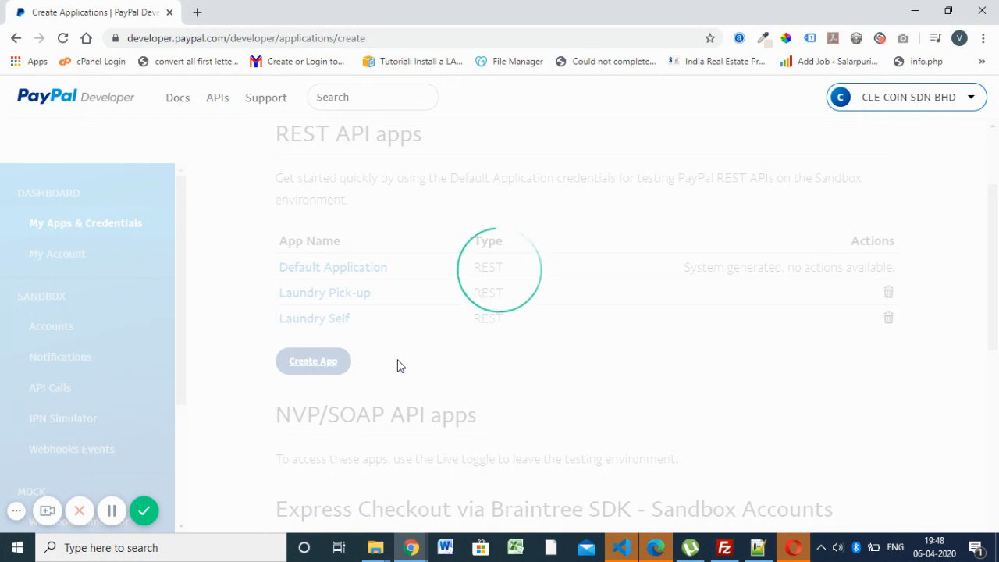
pyautogui.click(312, 360)
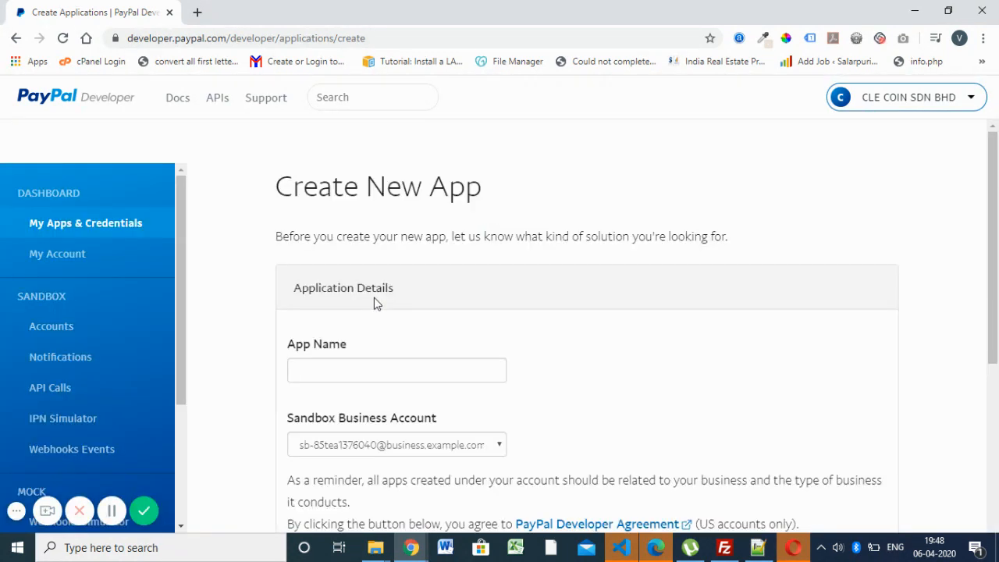
pyautogui.click(396, 369)
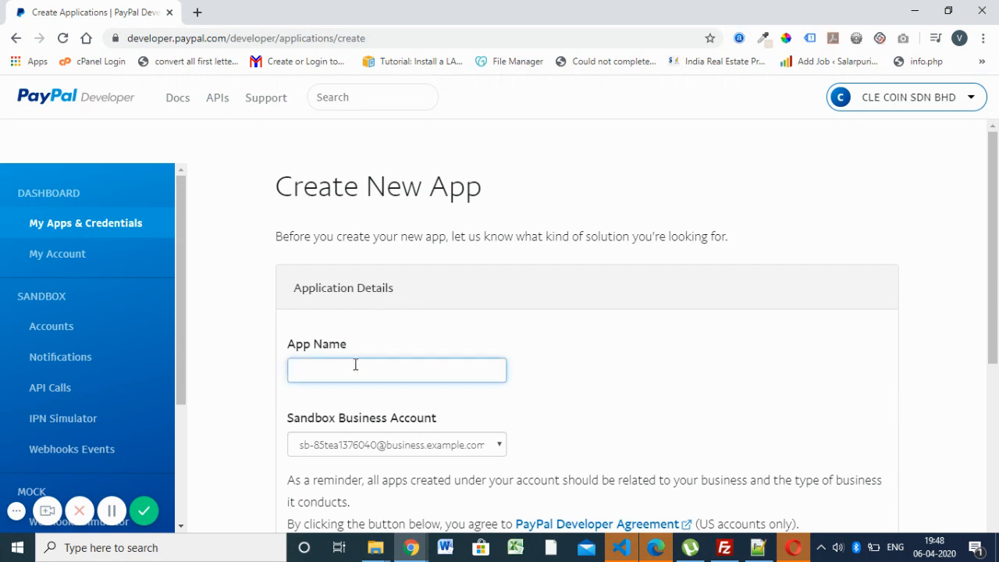
pyautogui.moveTo(348, 359)
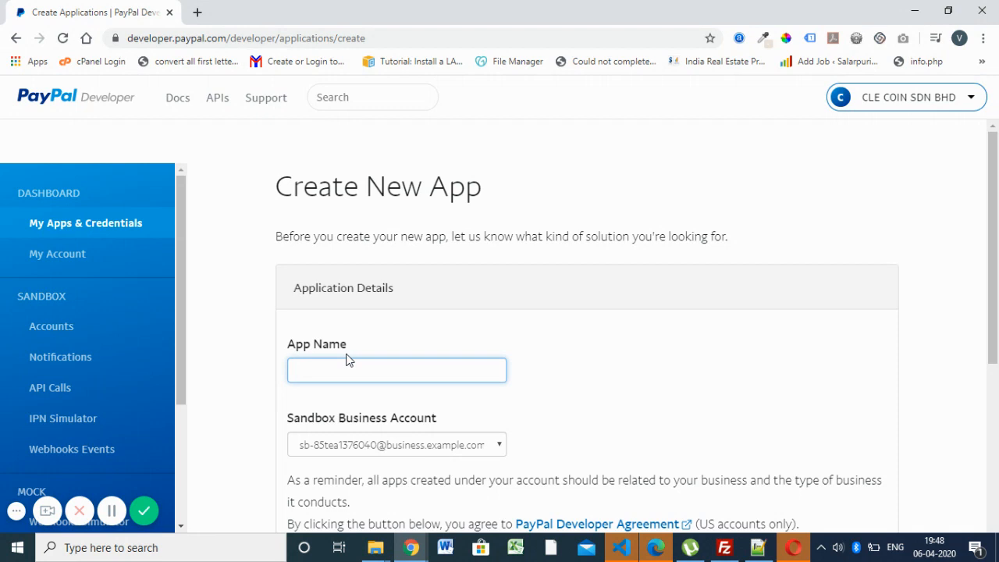
pyautogui.write('testingapp')
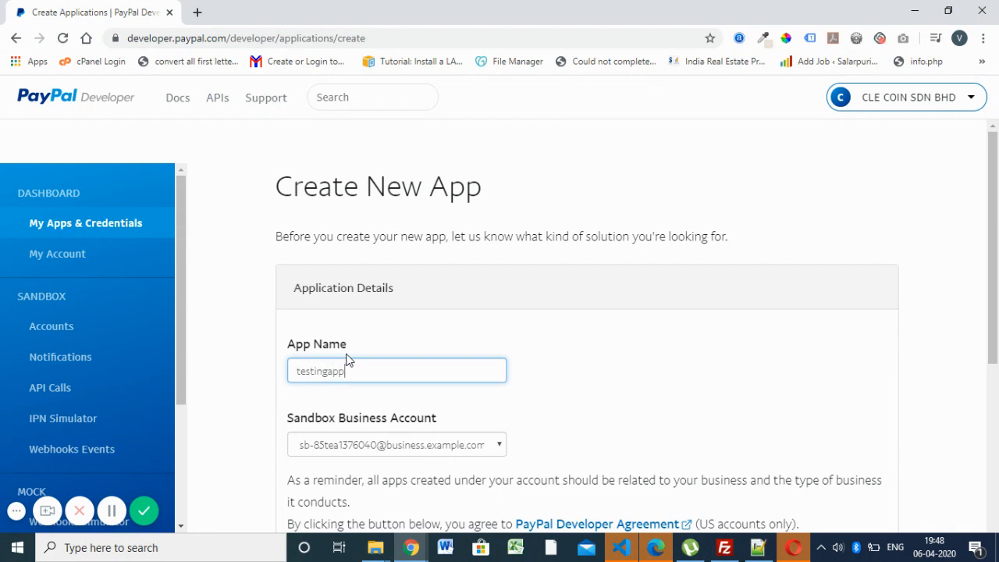
# - Keep the sandbox business account as the app's owner and submit the app for creation
pyautogui.scroll(-3)
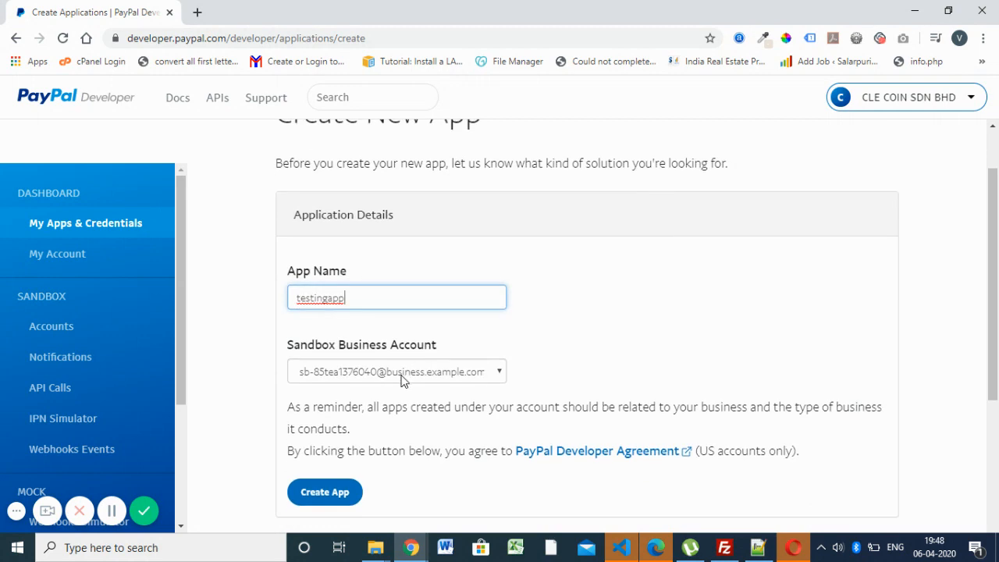
pyautogui.click(397, 371)
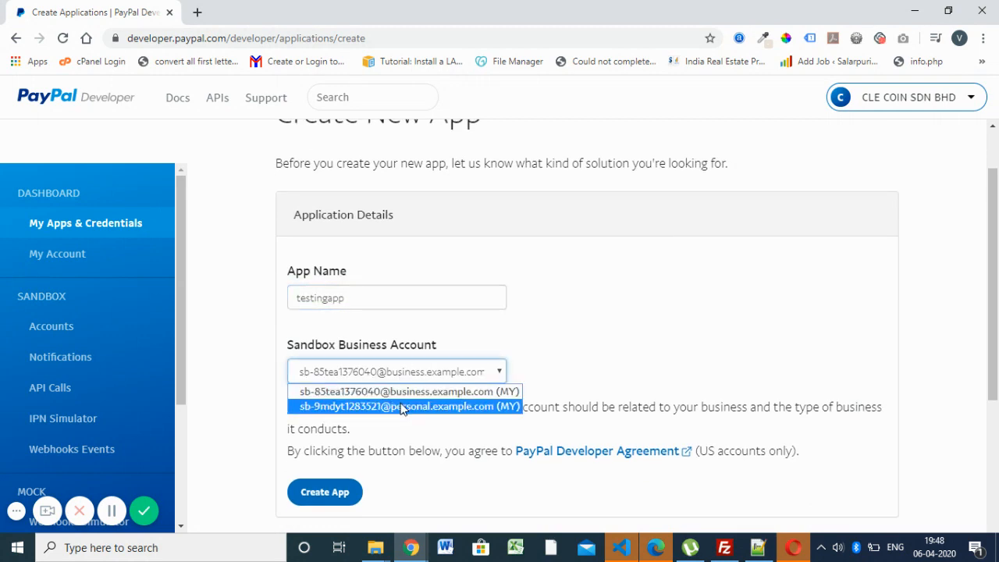
pyautogui.moveTo(381, 352)
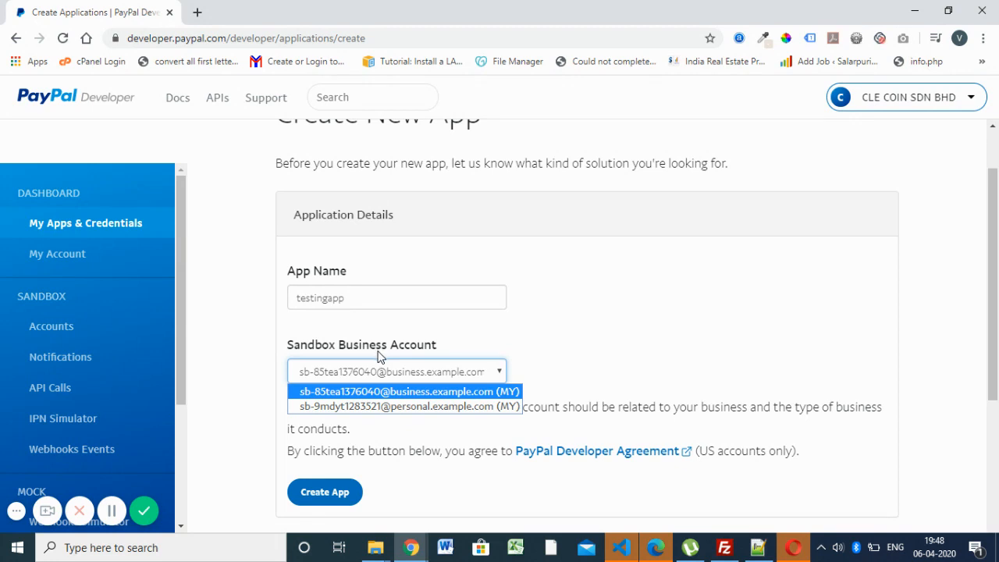
pyautogui.moveTo(389, 256)
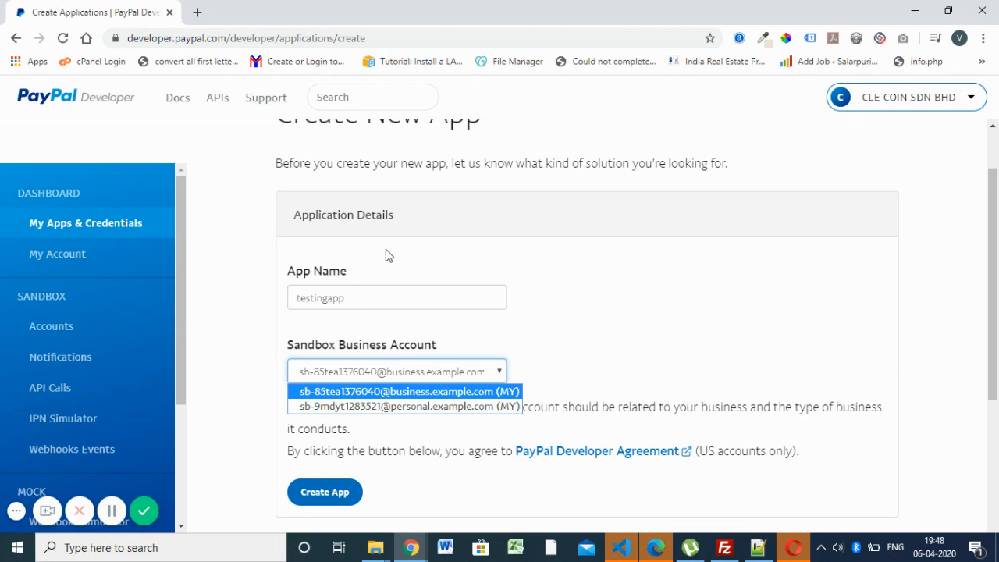
pyautogui.click(396, 296)
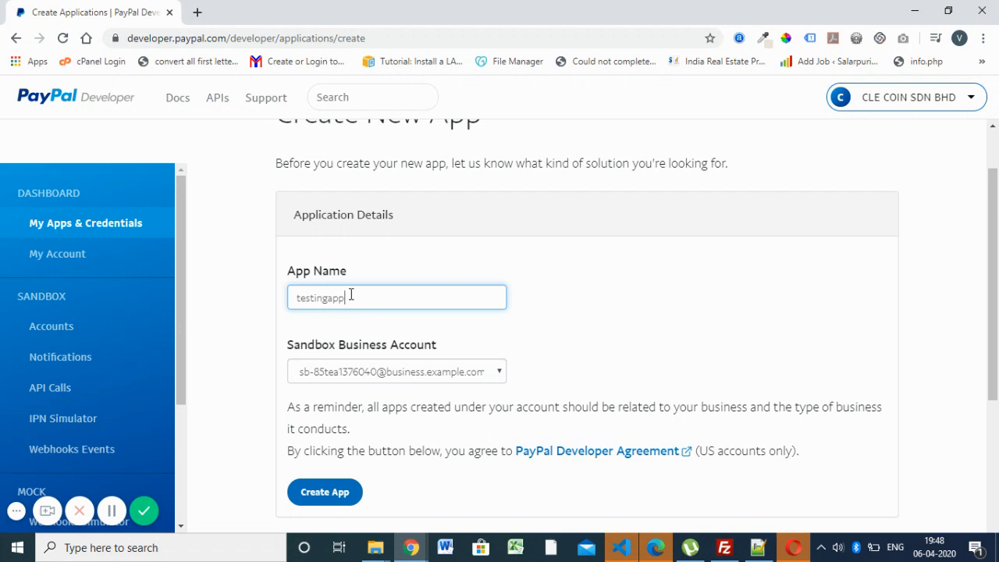
pyautogui.scroll(-3)
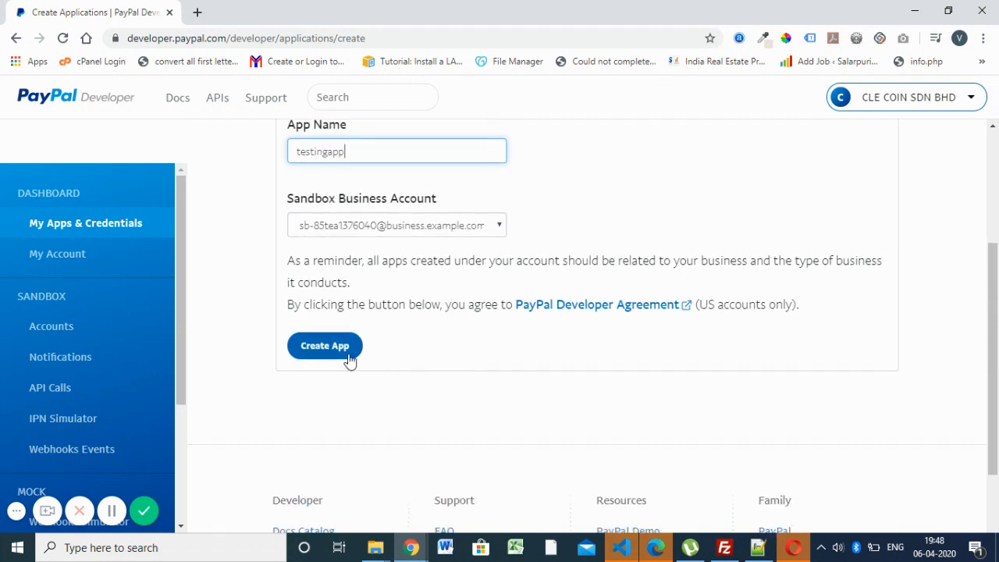
pyautogui.click(324, 347)
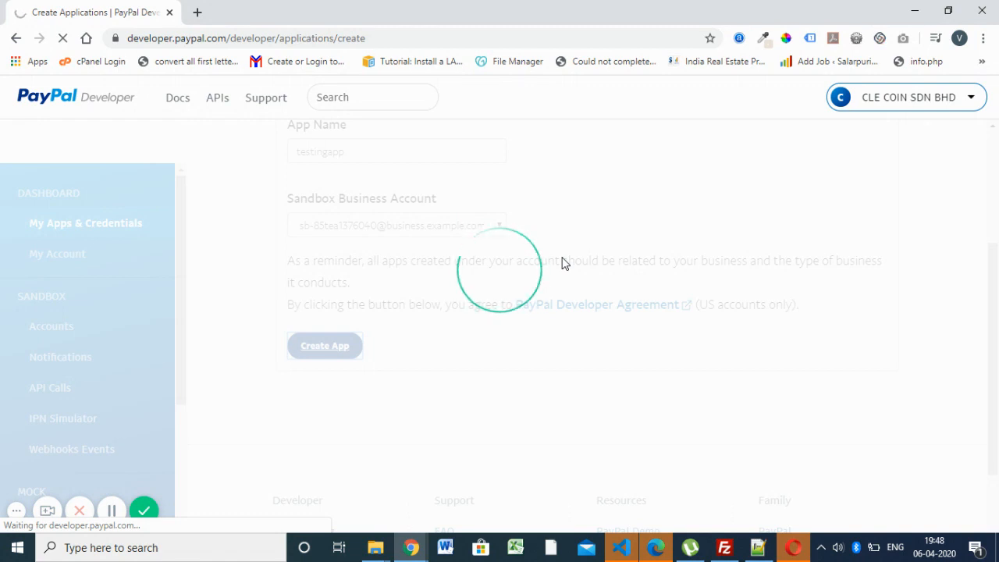
# - Create the testingapp app and view its sandbox API credentials with the Client ID
pyautogui.click(325, 345)
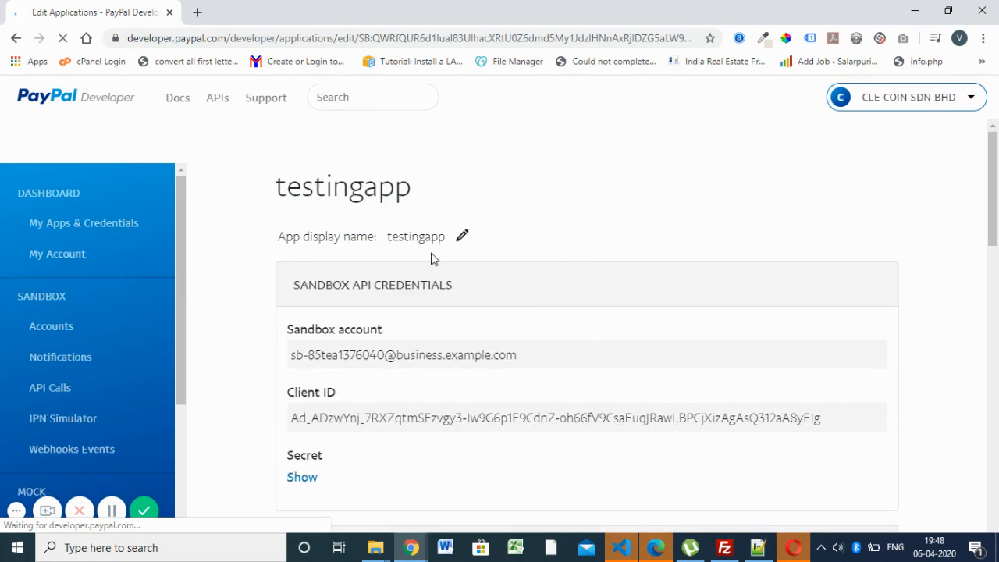
pyautogui.scroll(-3)
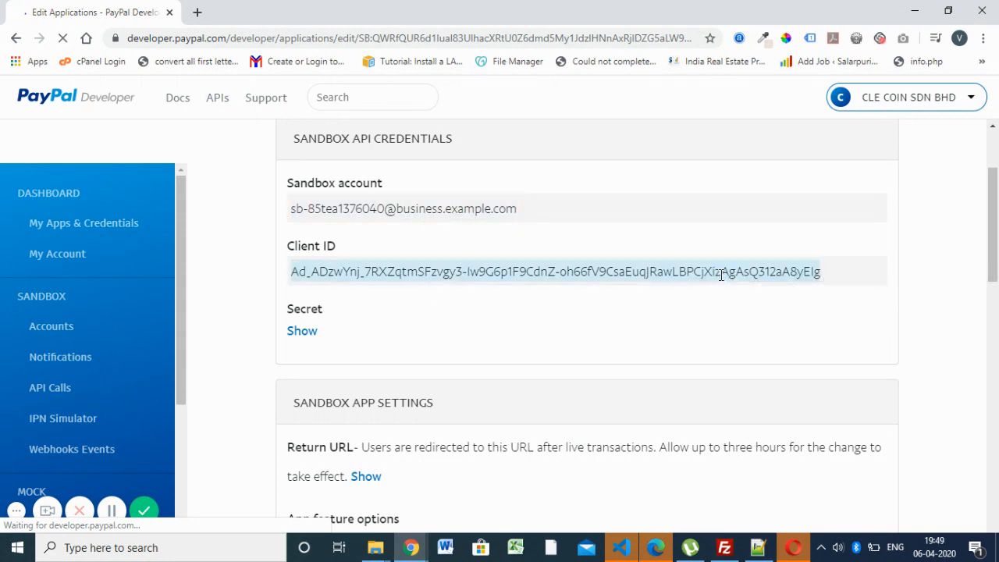
# - Reveal the client secret, generate a second secret, and select the new one
pyautogui.click(302, 331)
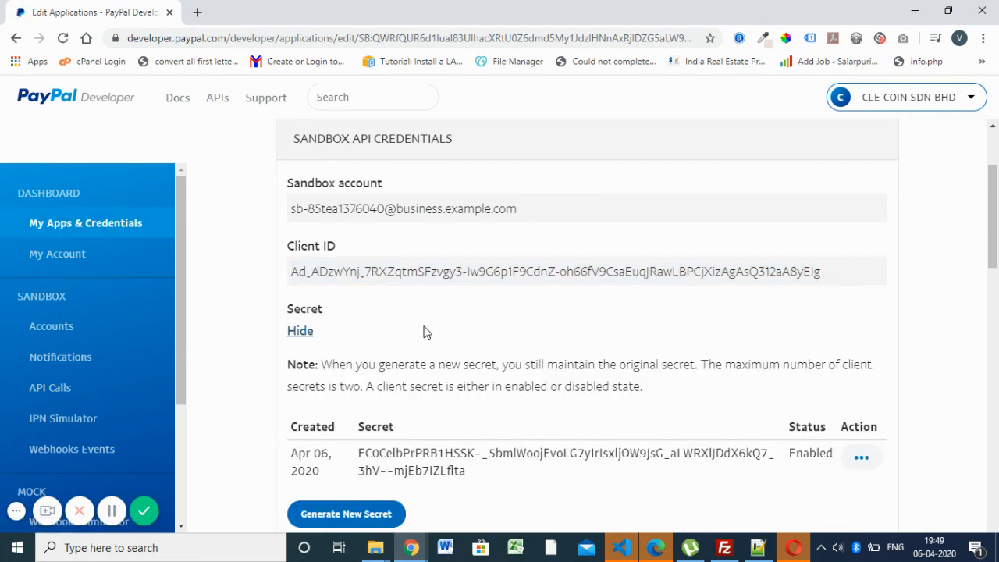
pyautogui.scroll(-3)
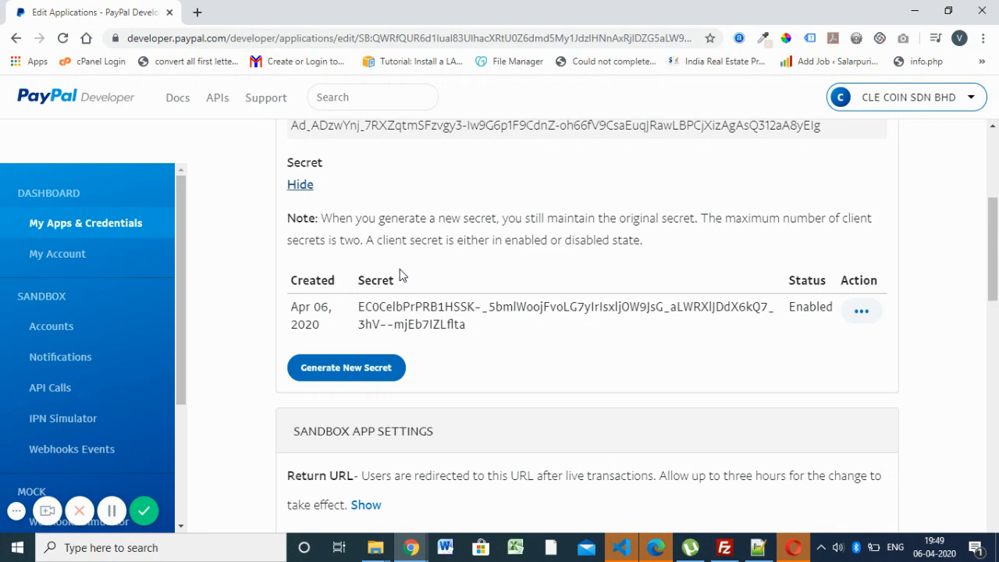
pyautogui.click(346, 369)
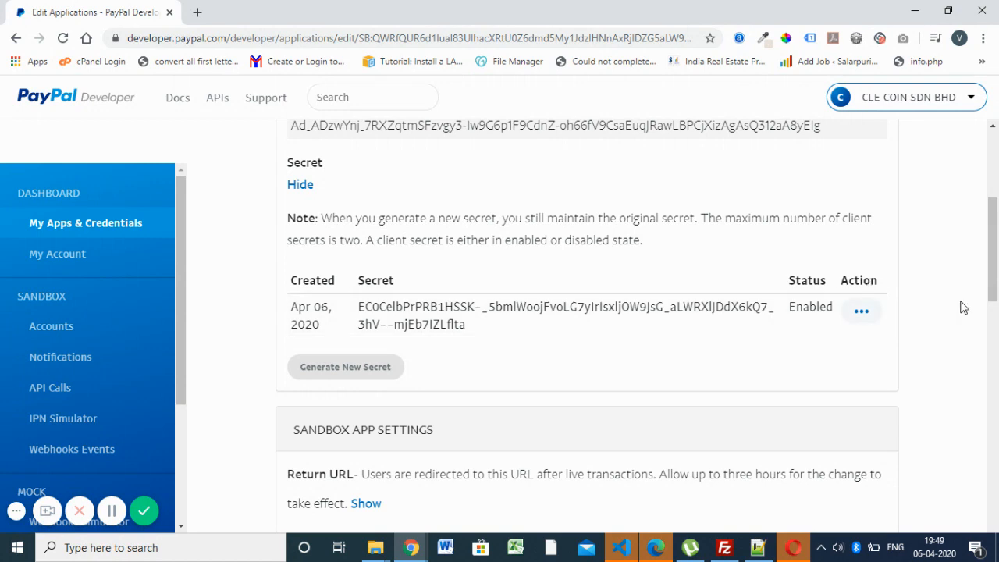
pyautogui.click(345, 367)
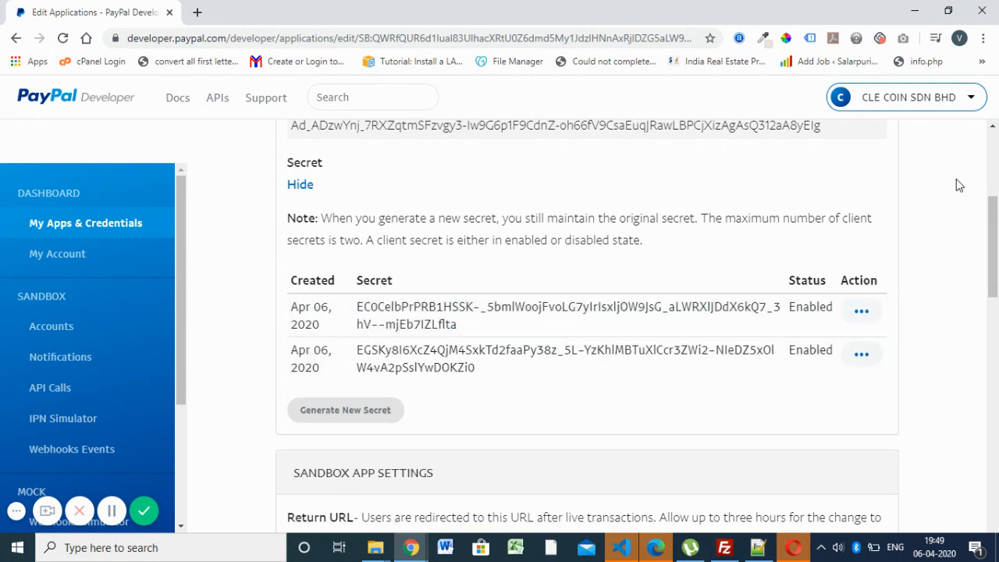
pyautogui.doubleClick(544, 350)
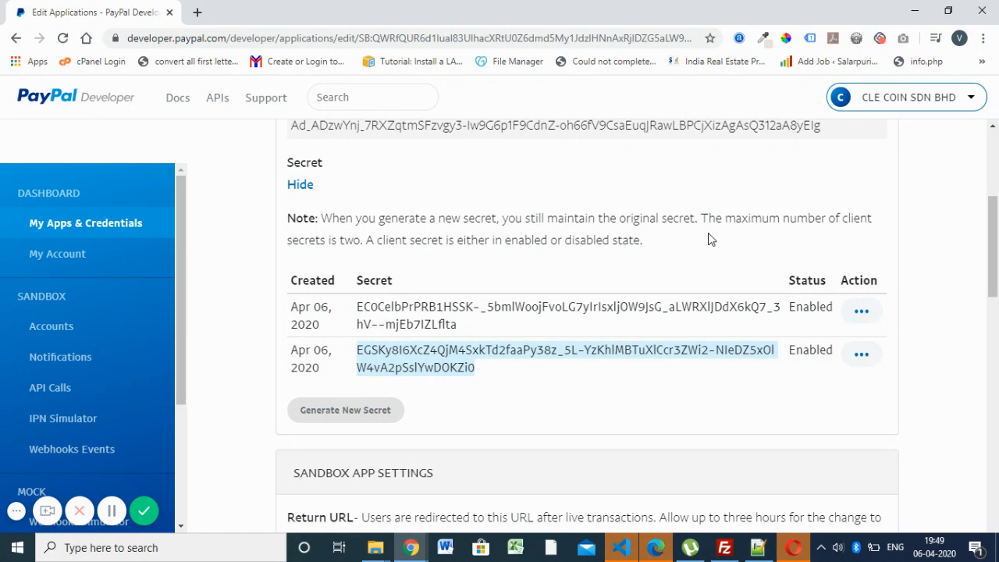
pyautogui.moveTo(784, 206)
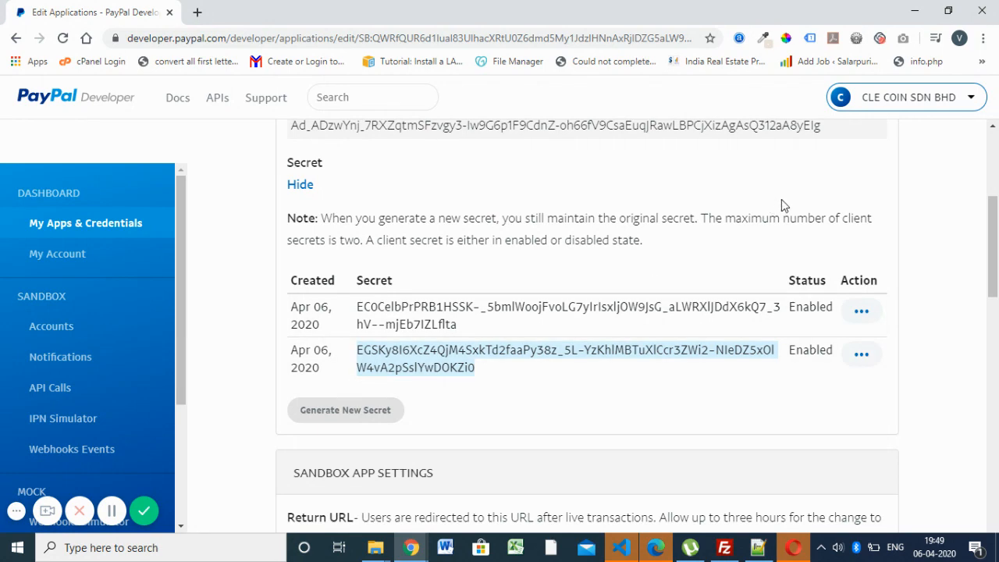
pyautogui.moveTo(349, 339)
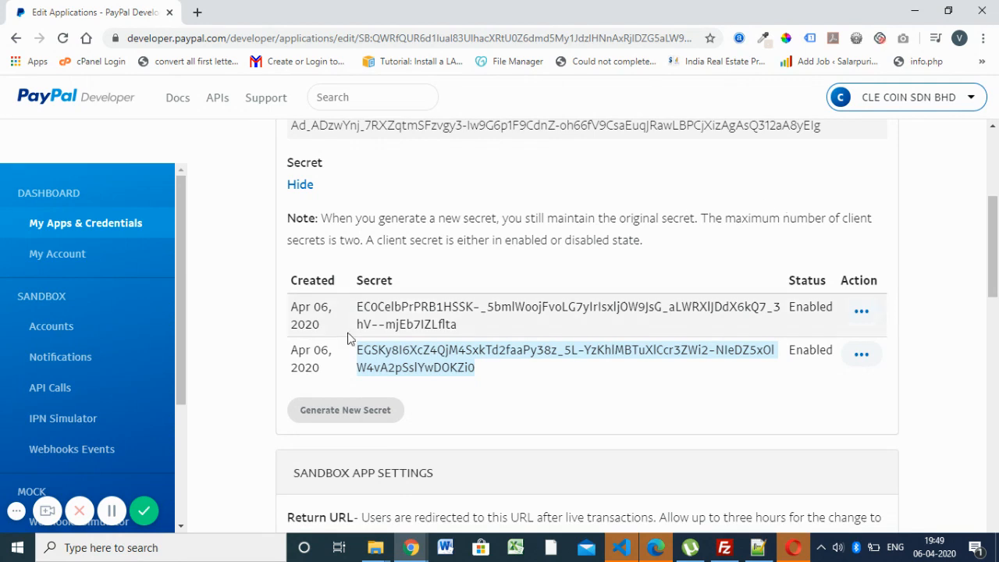
pyautogui.moveTo(159, 482)
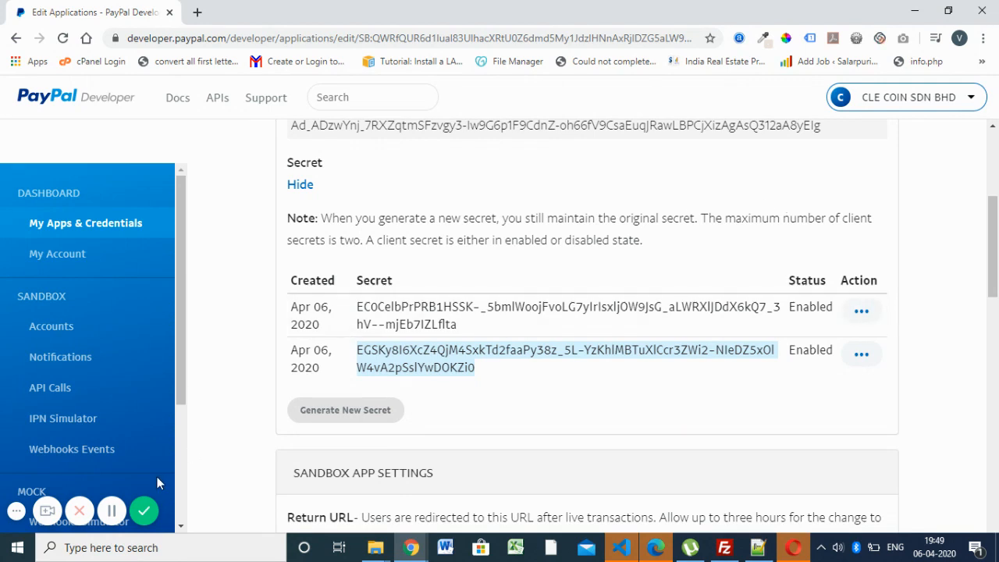